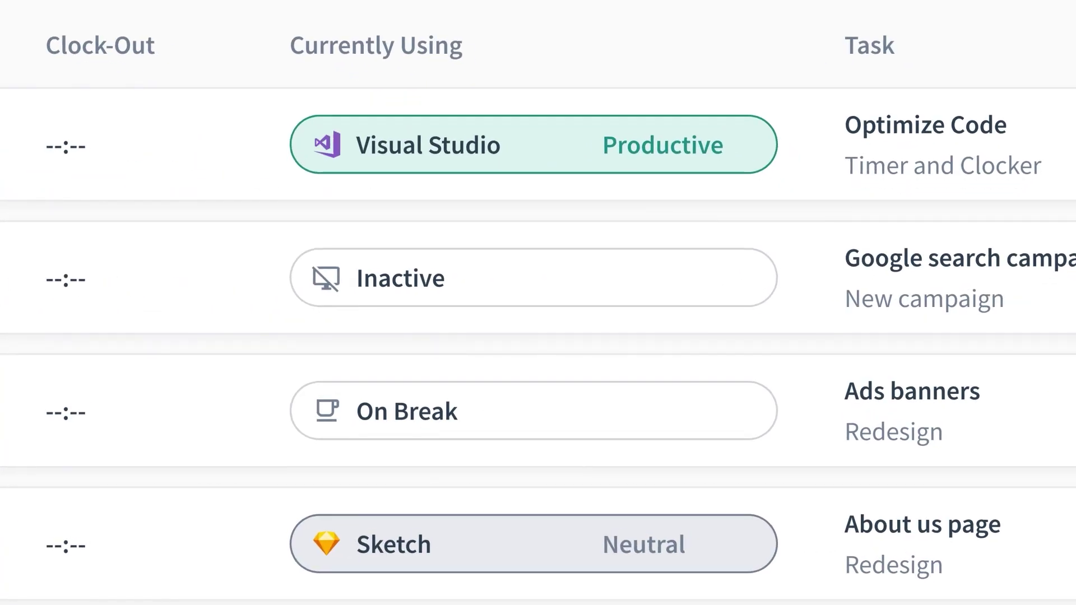
Label Facebook as Productive in the Apps & Websites productivity settings
scroll("down", 3)
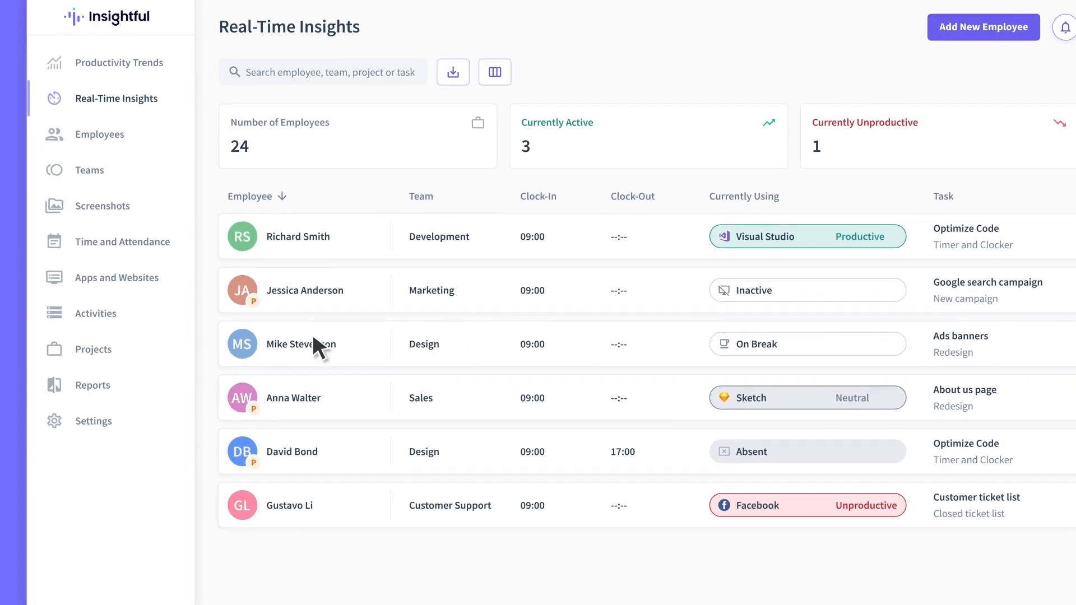
left_click(93, 420)
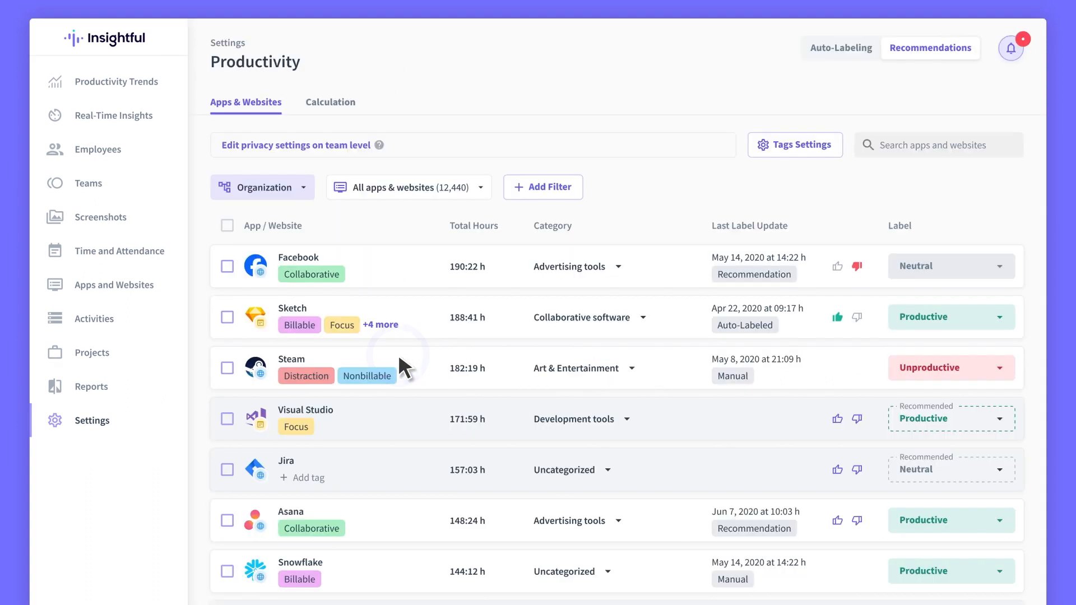
mouse_move(245, 117)
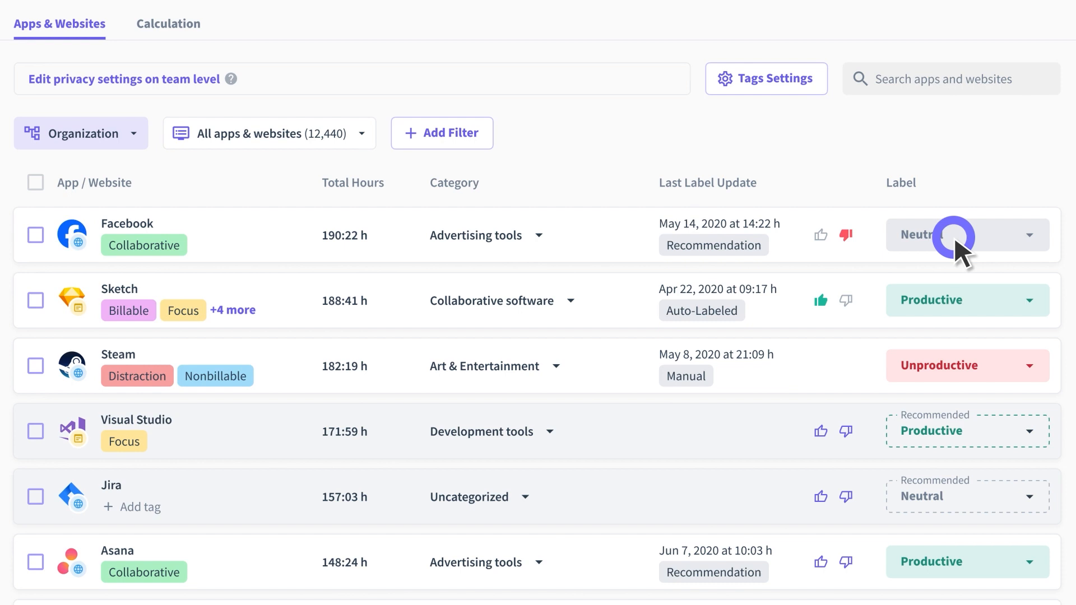
left_click(960, 234)
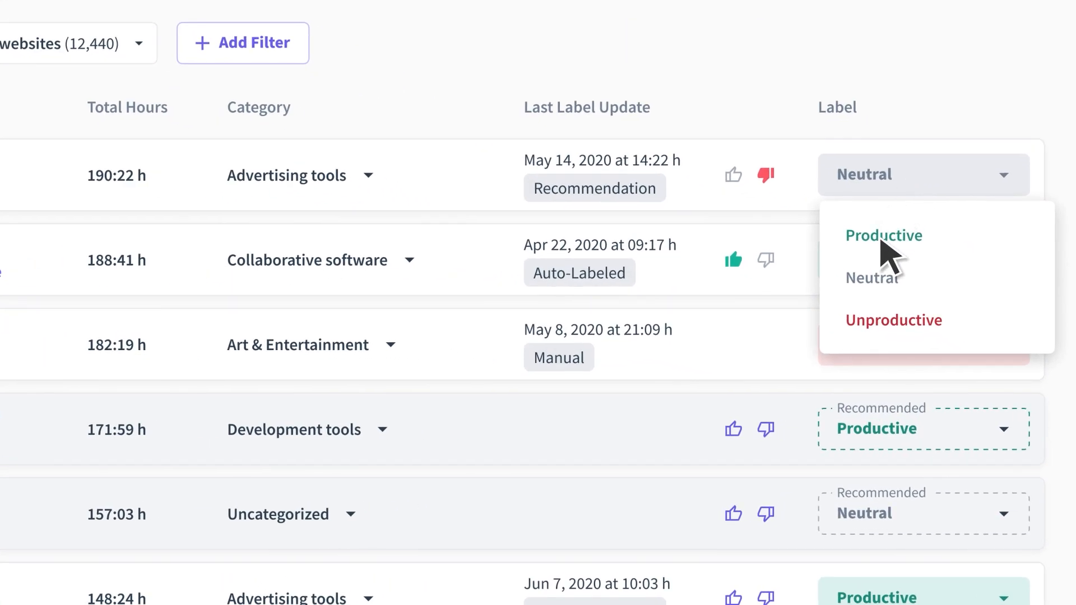
left_click(884, 235)
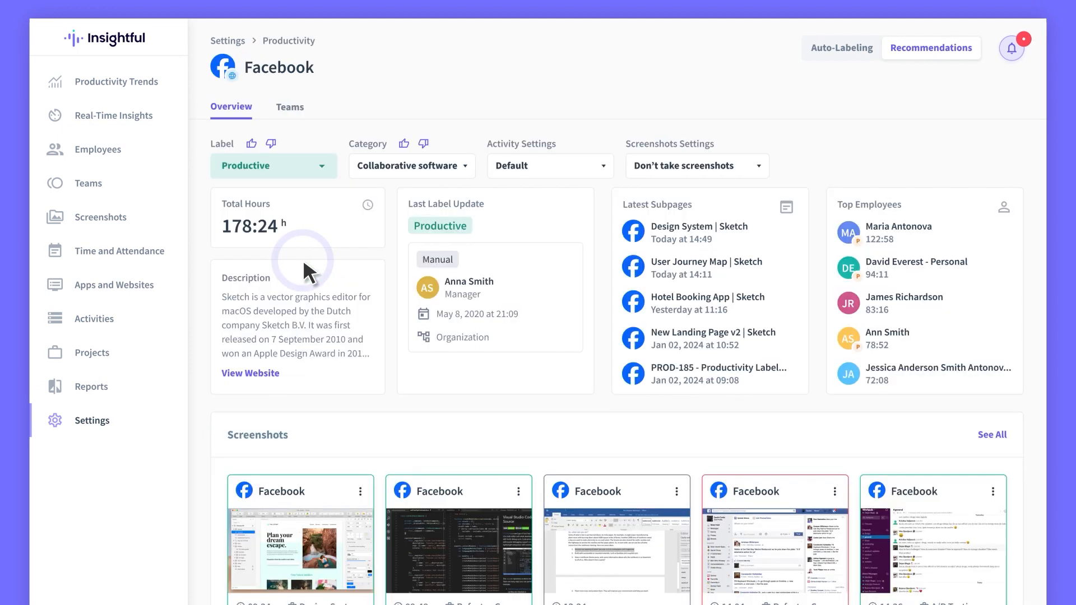
Review Facebook's per-team labels and the Product team's label choices
left_click(289, 108)
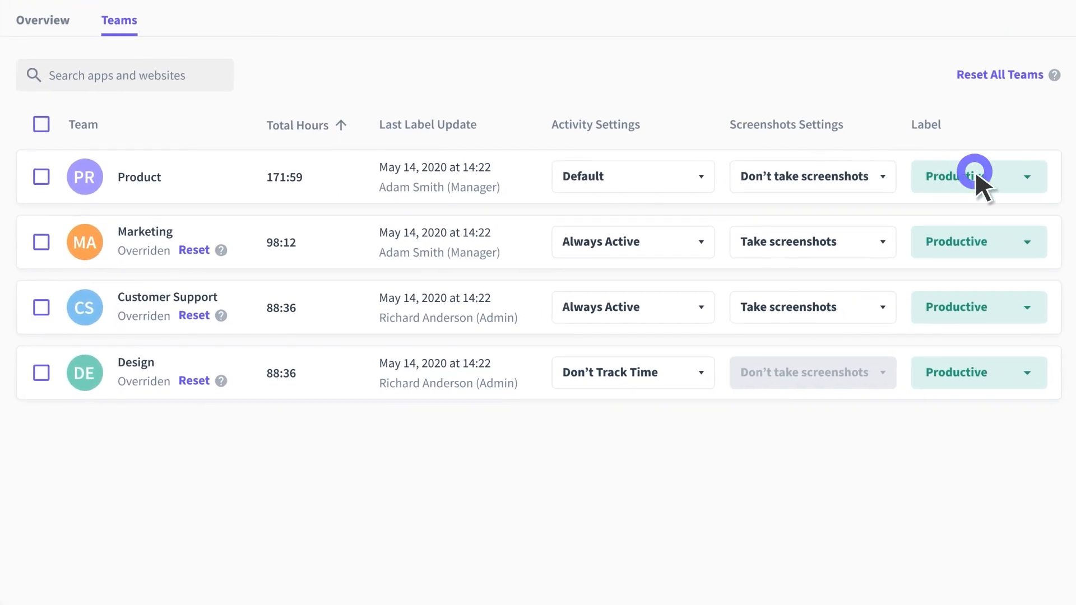
left_click(1028, 176)
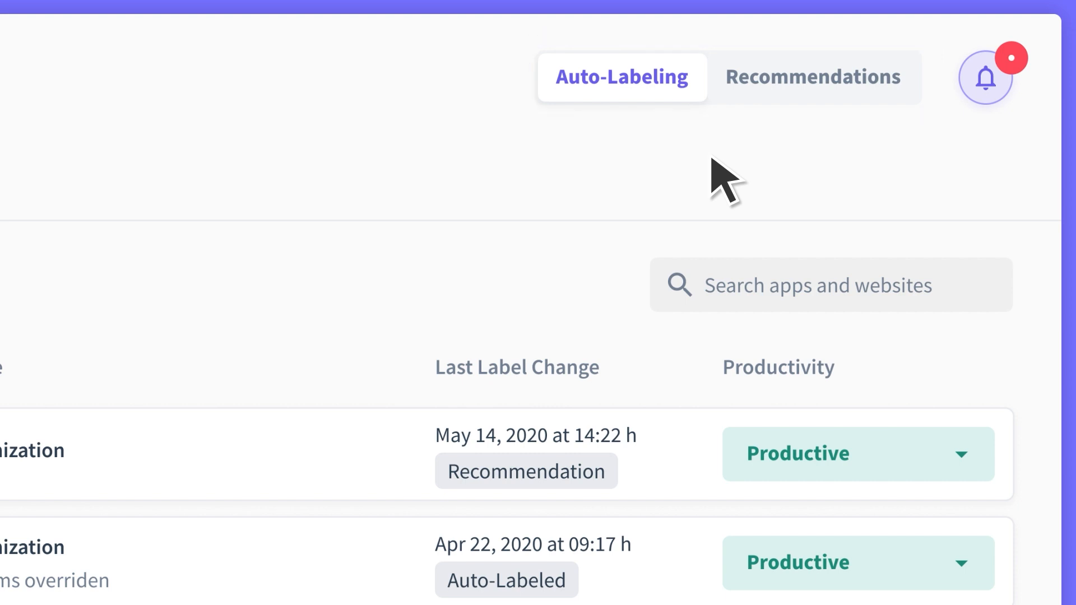
mouse_move(817, 97)
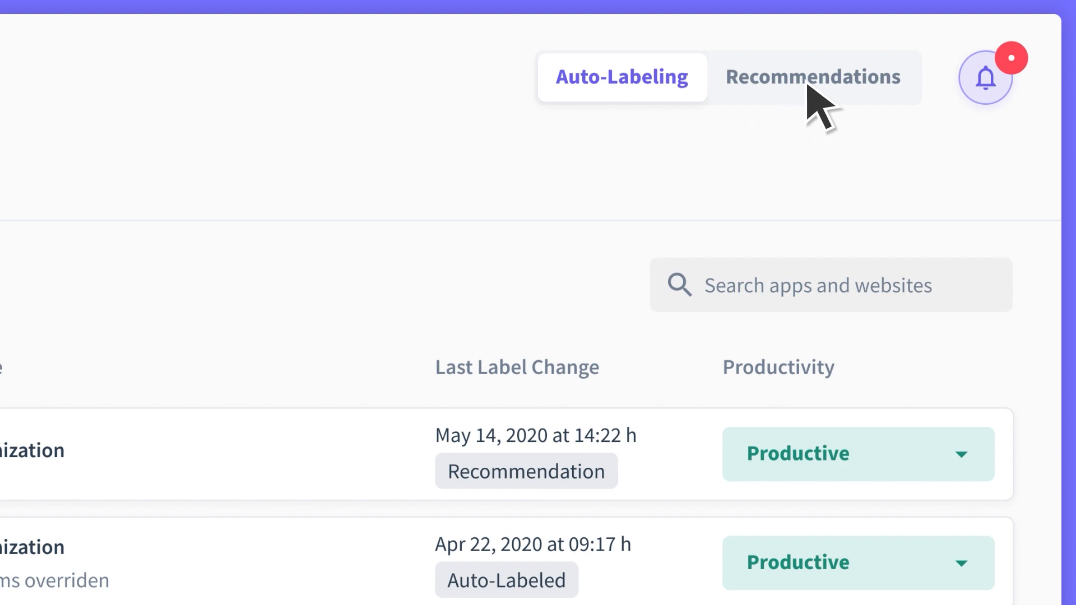
Switch to Recommendations mode and accept Productive for Visual Studio Code
left_click(814, 77)
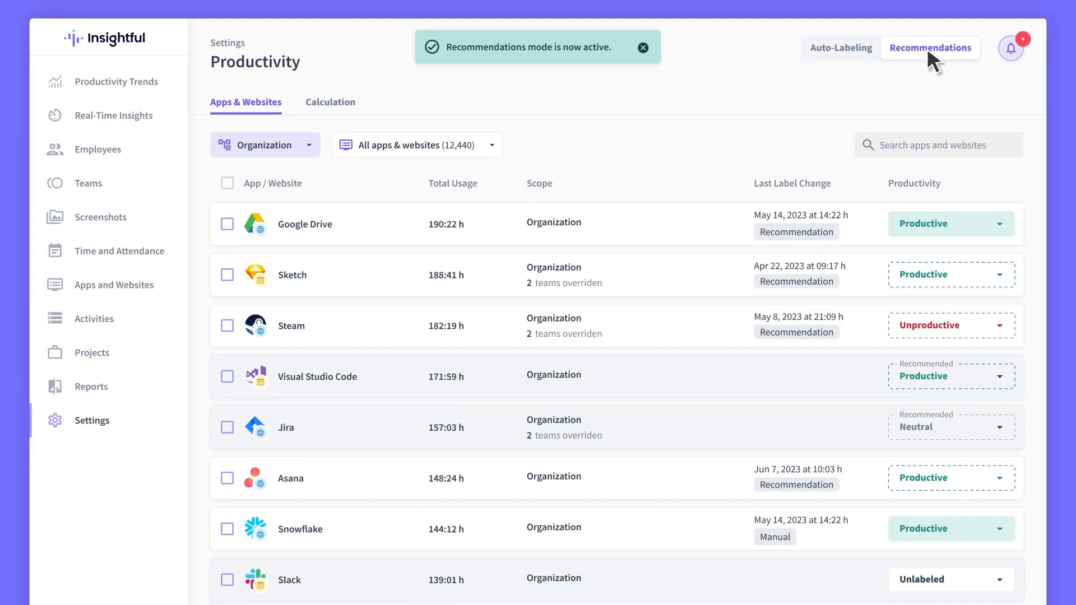
left_click(644, 47)
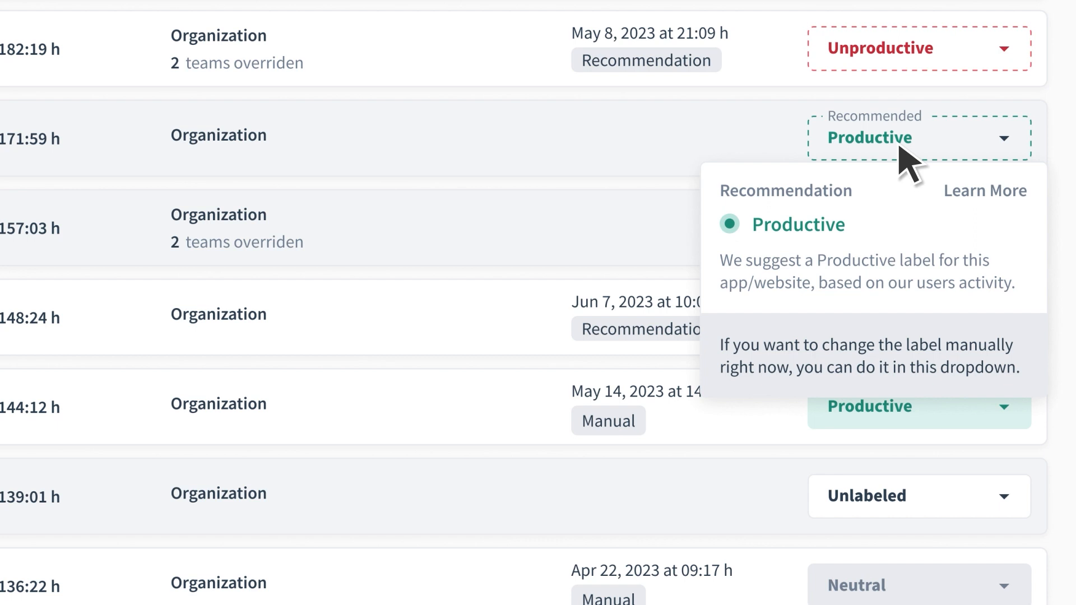
left_click(870, 137)
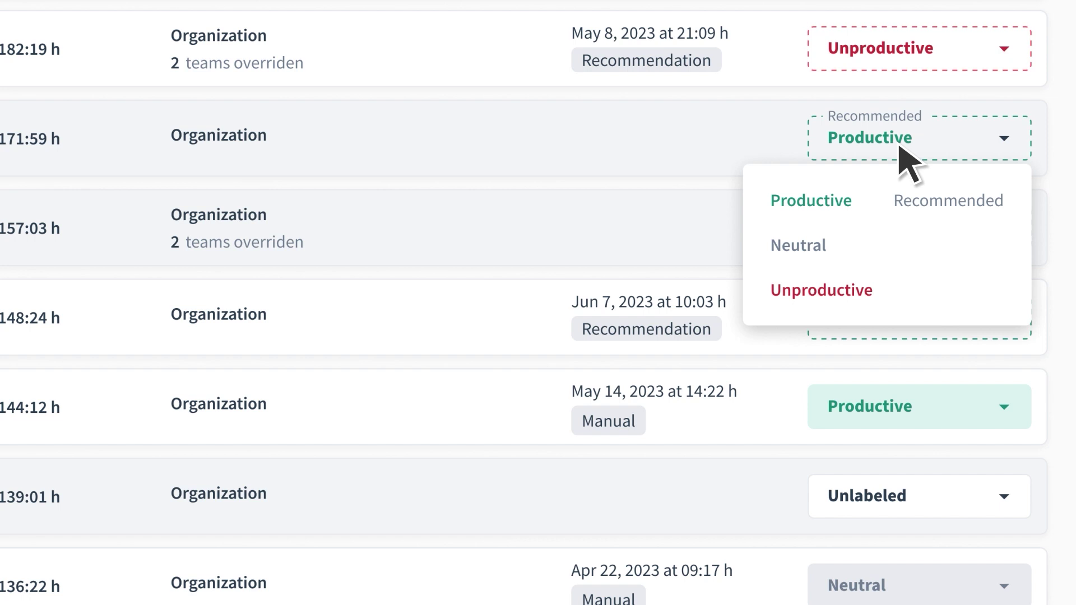
left_click(810, 200)
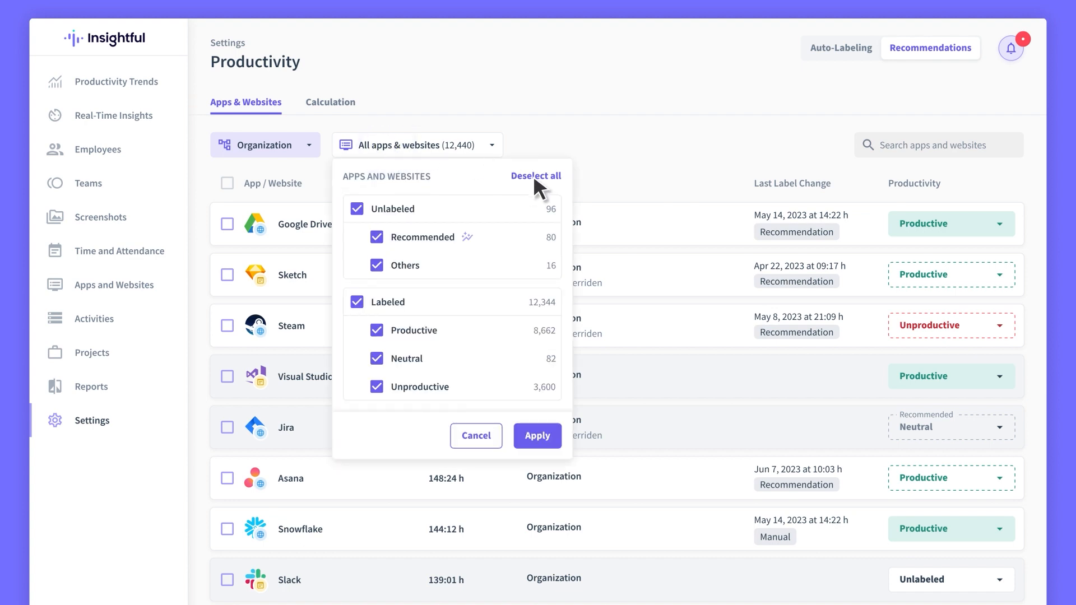
Filter to the 80 recommended apps, select them all and apply their recommended labels
left_click(535, 176)
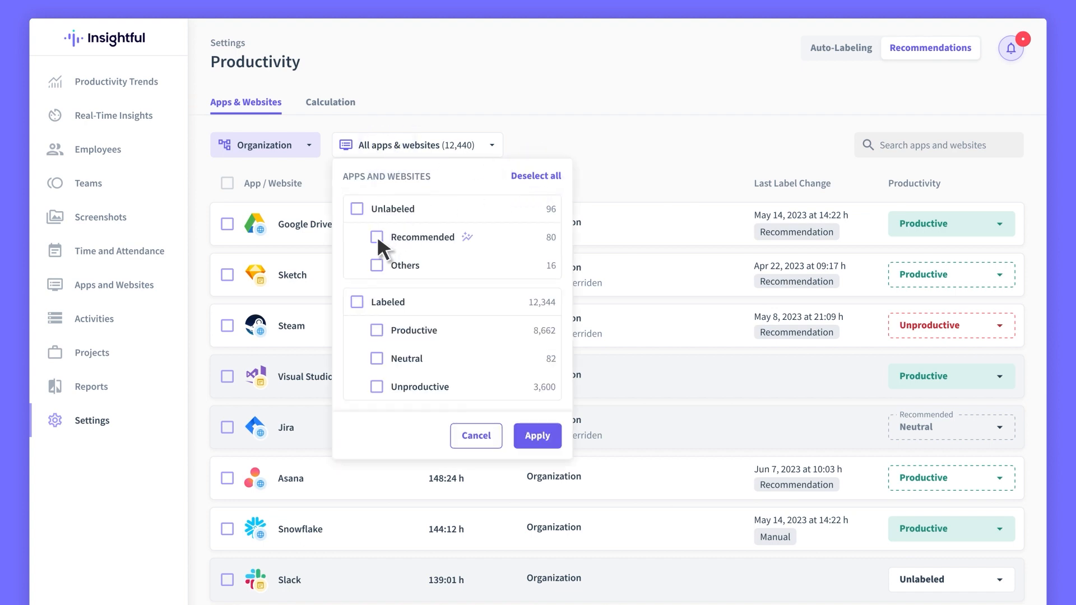
left_click(376, 236)
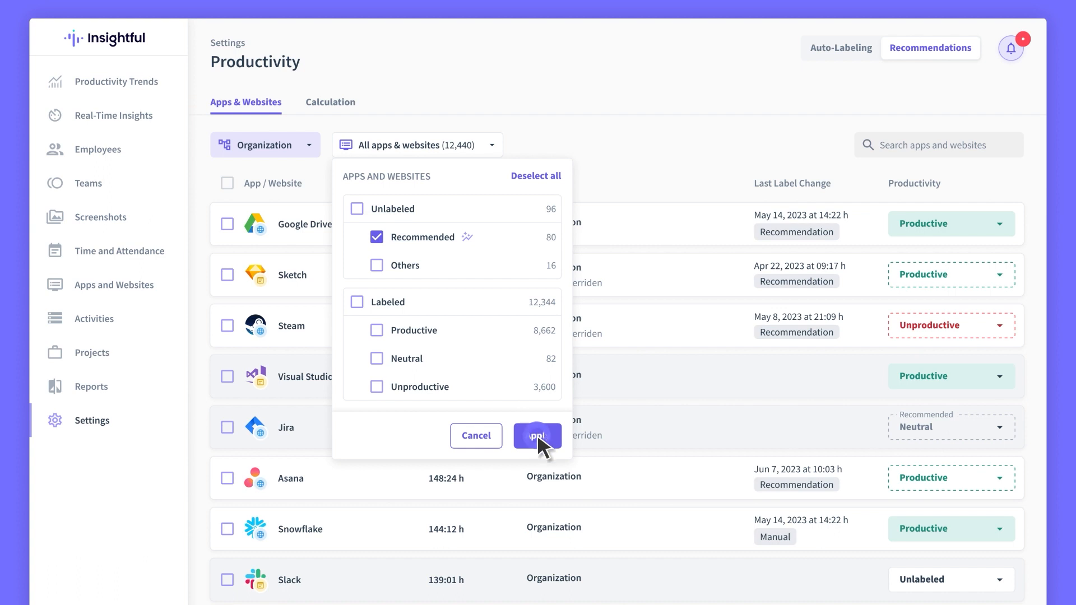
left_click(537, 436)
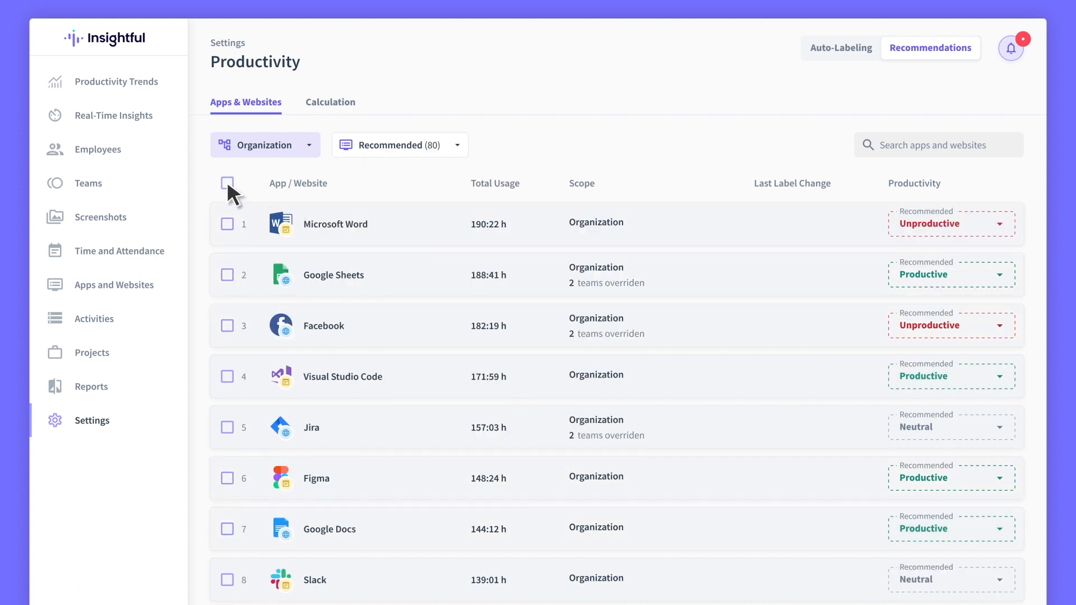
left_click(228, 183)
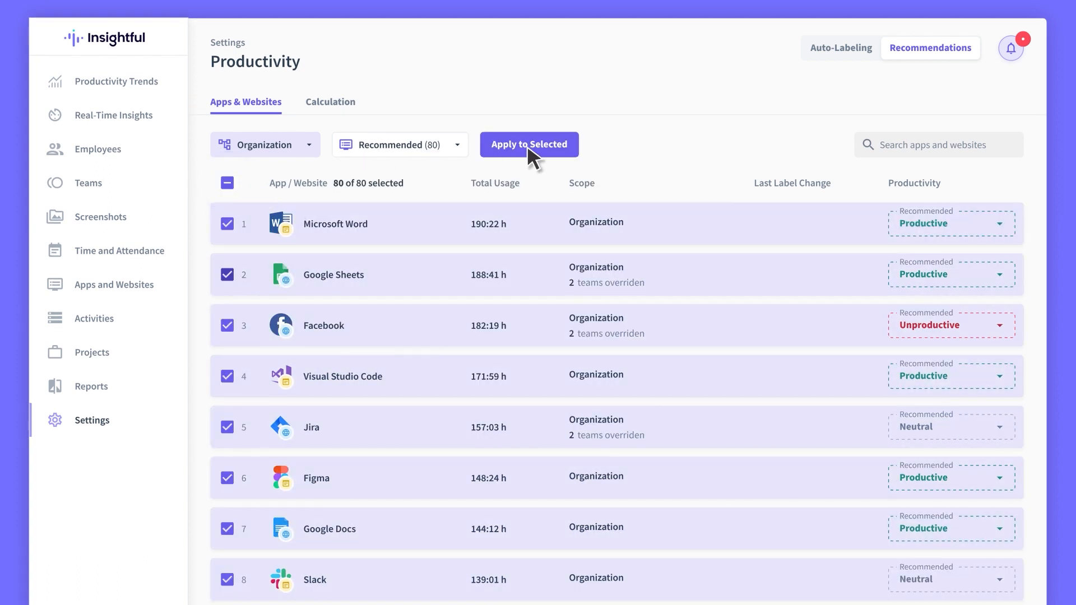
left_click(528, 145)
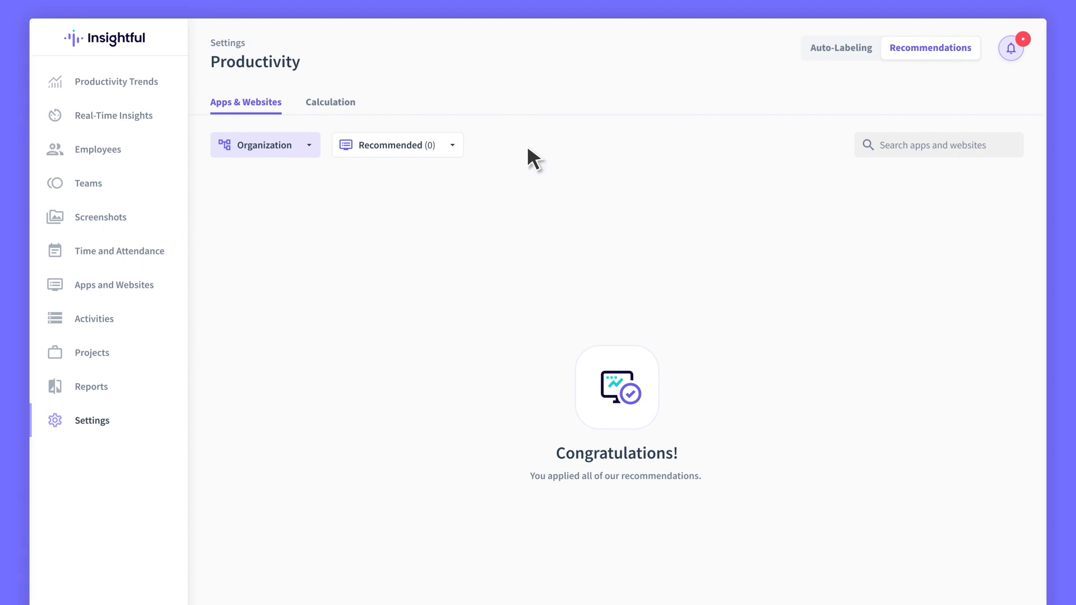
Switch to Auto-Labeling mode and confirm the change
left_click(839, 48)
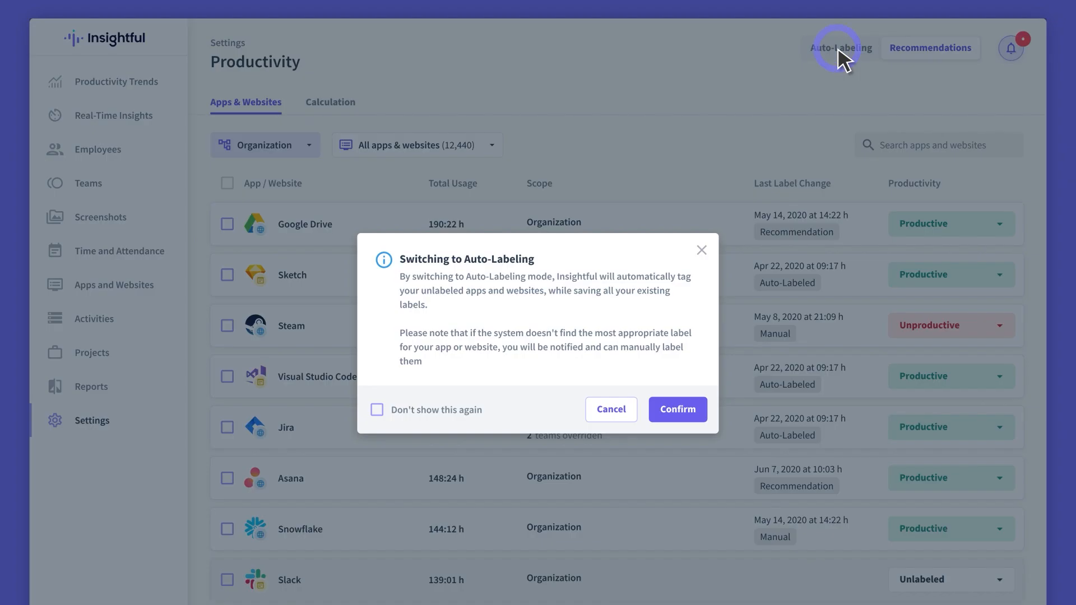
mouse_move(686, 426)
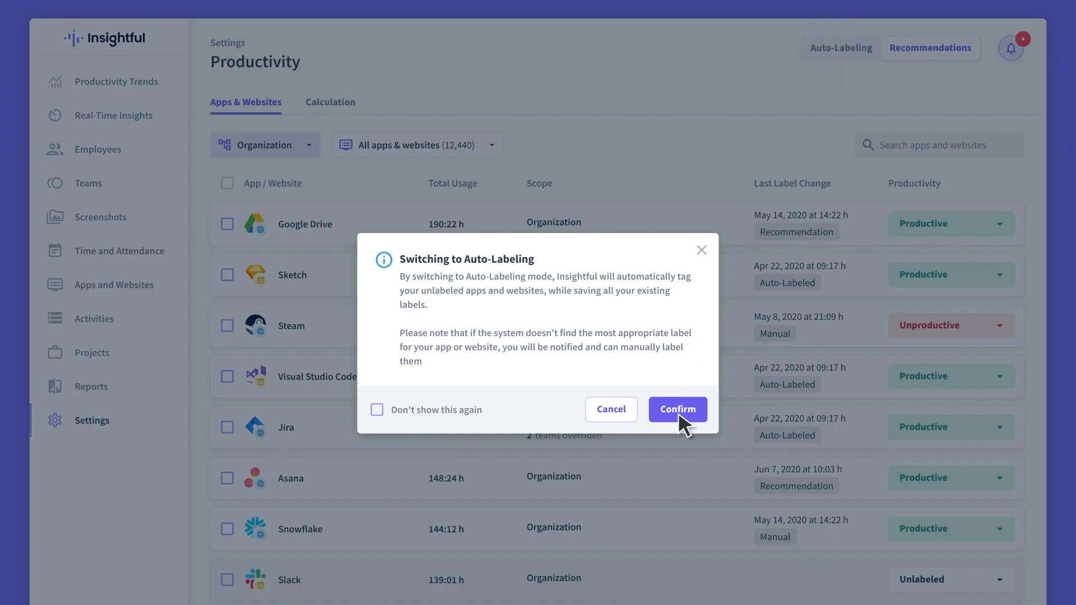
left_click(677, 409)
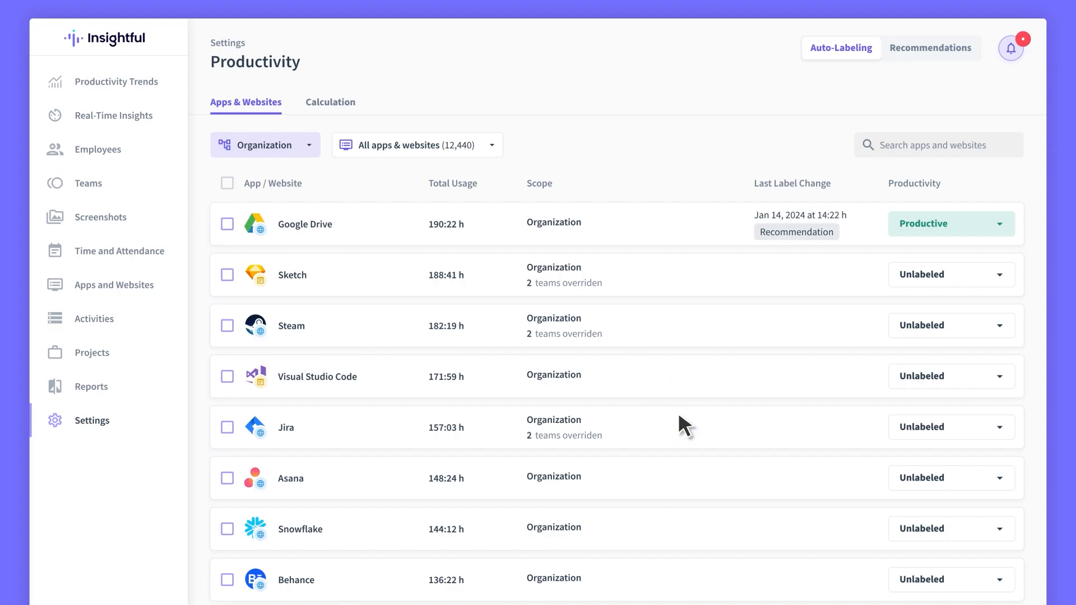
Review the auto-assigned labels on Sketch, Steam, Jira, Asana, Snowflake and Behance
left_click(950, 275)
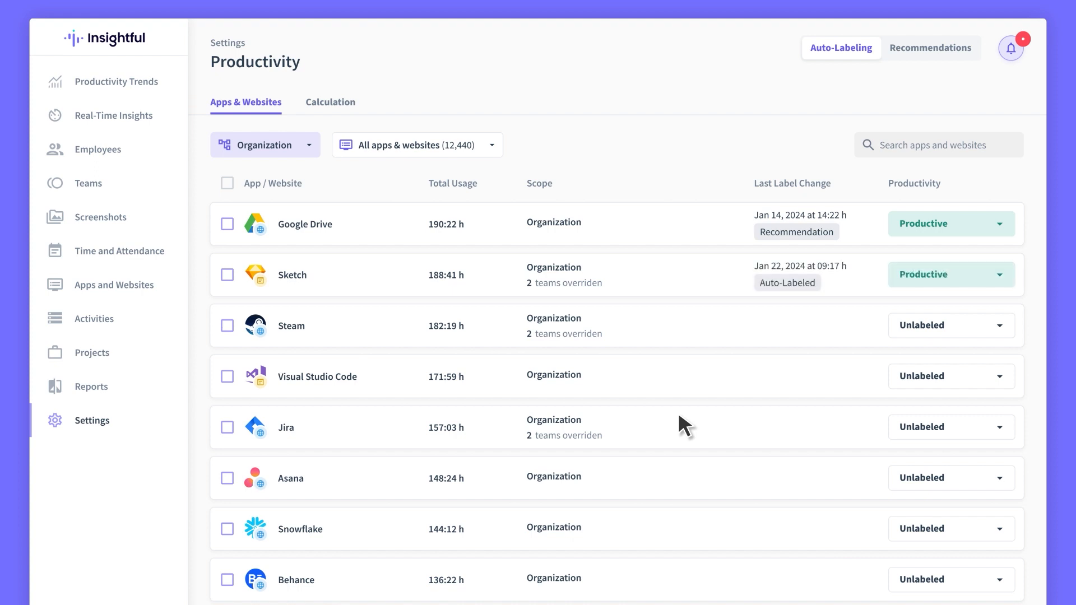
left_click(950, 325)
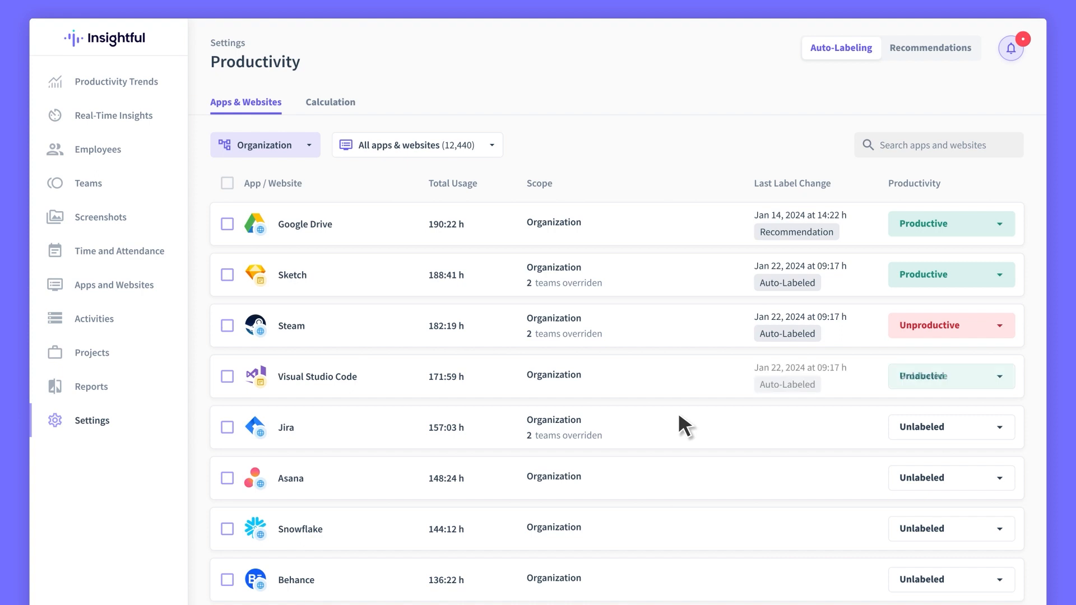
left_click(950, 375)
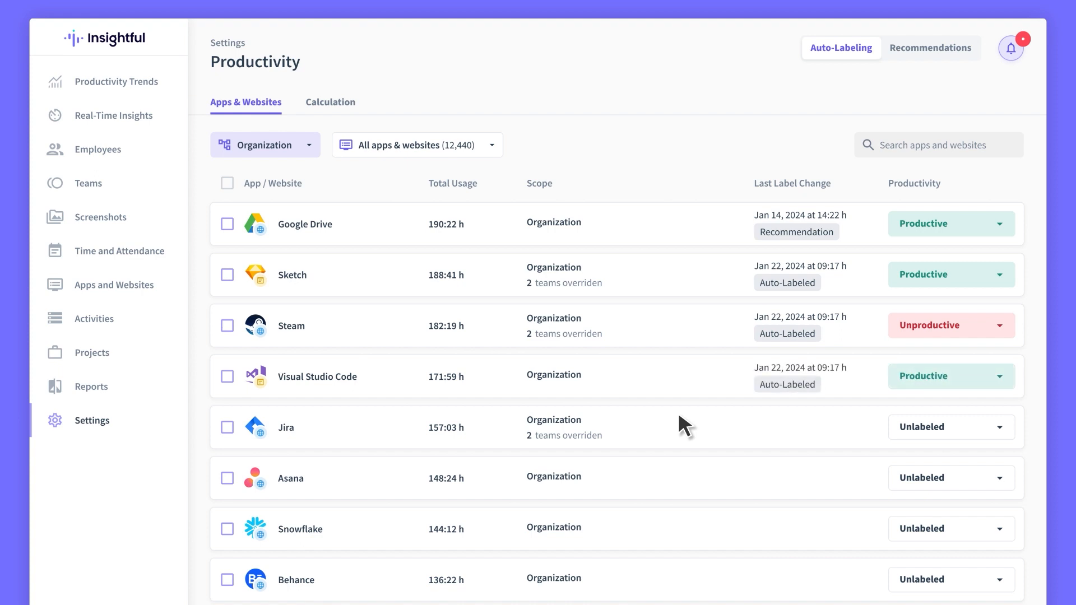
left_click(950, 425)
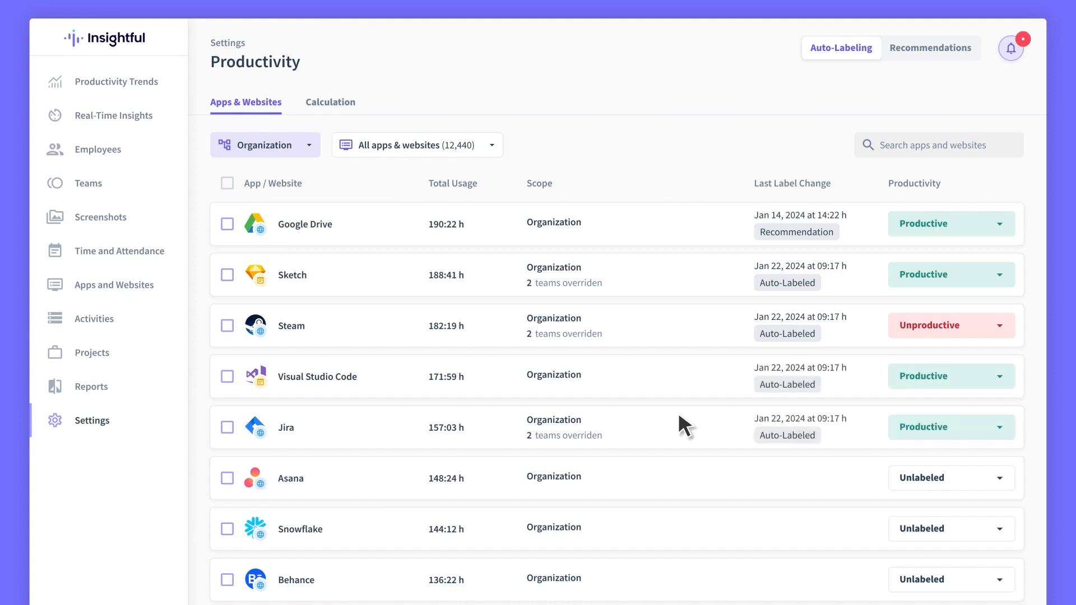
left_click(949, 478)
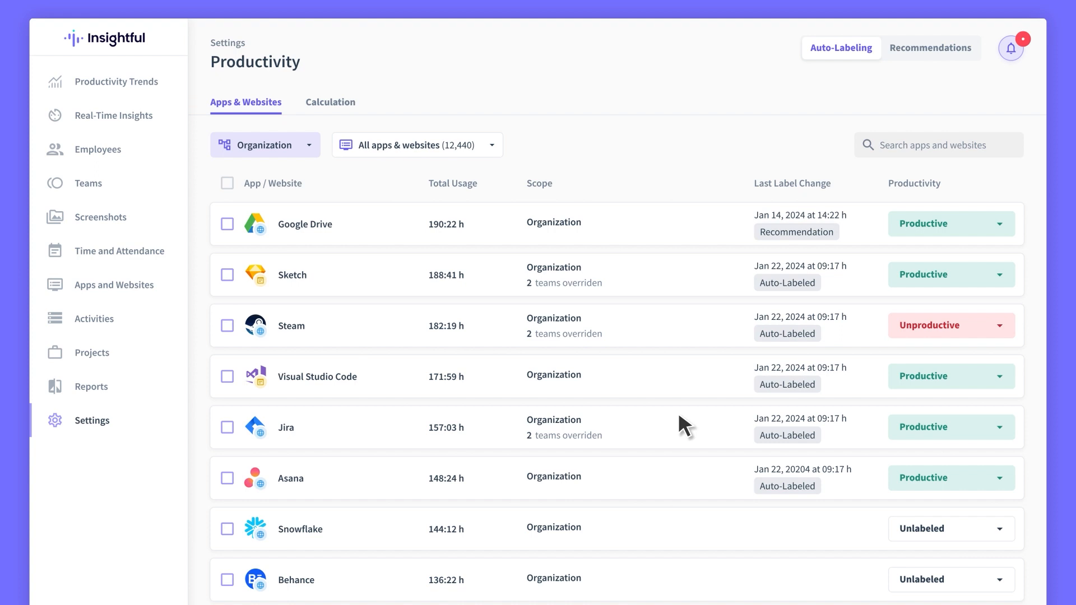
left_click(950, 527)
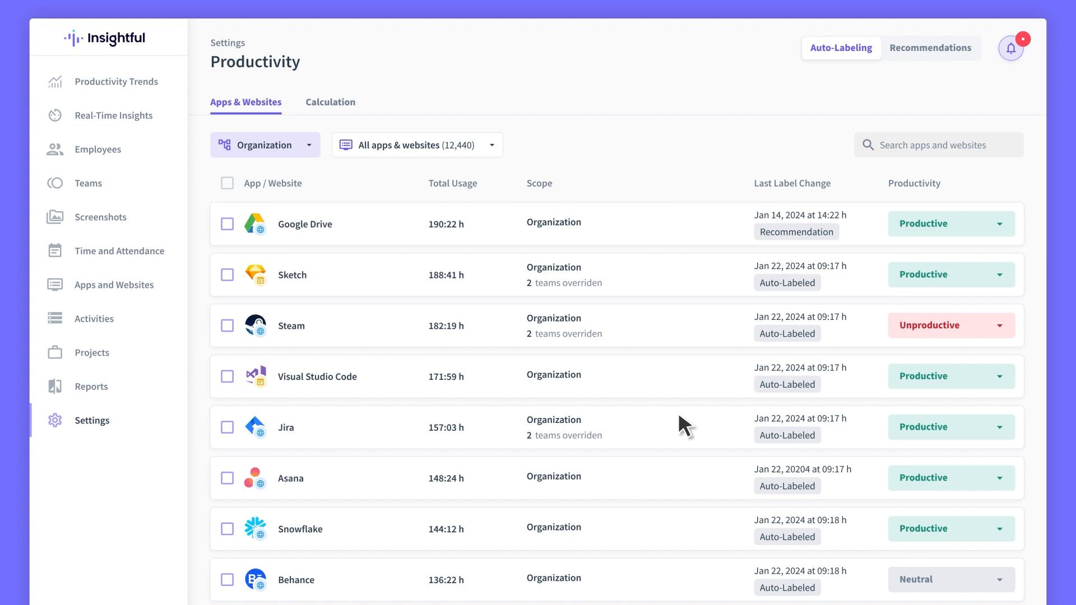
Scroll the list to check auto-labels on Gmail, Adobe Illustrator, Facebook and YouTube
scroll("down", 3)
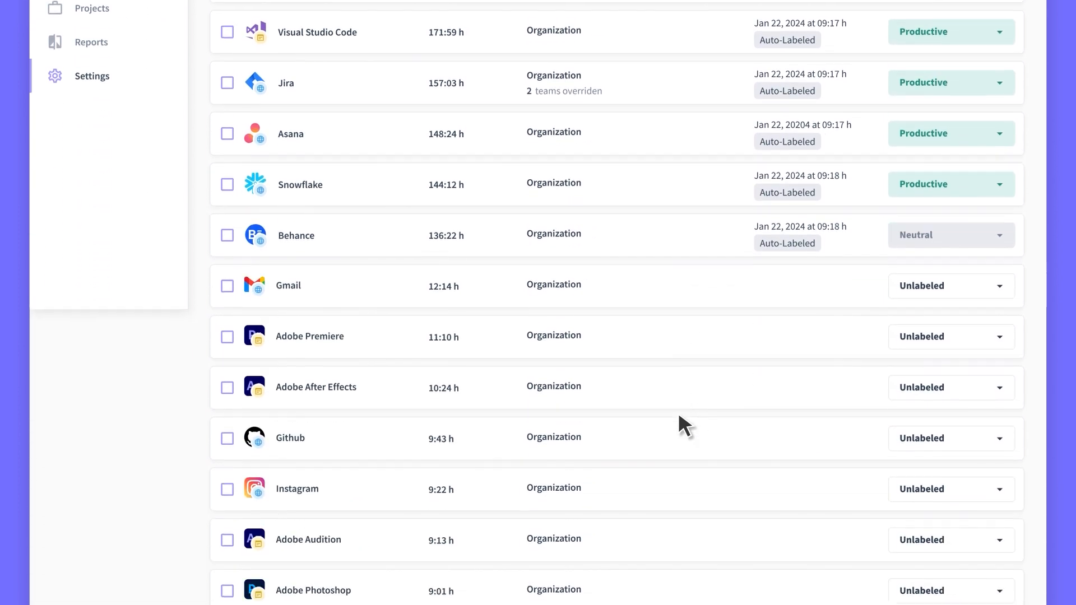
scroll("down", 3)
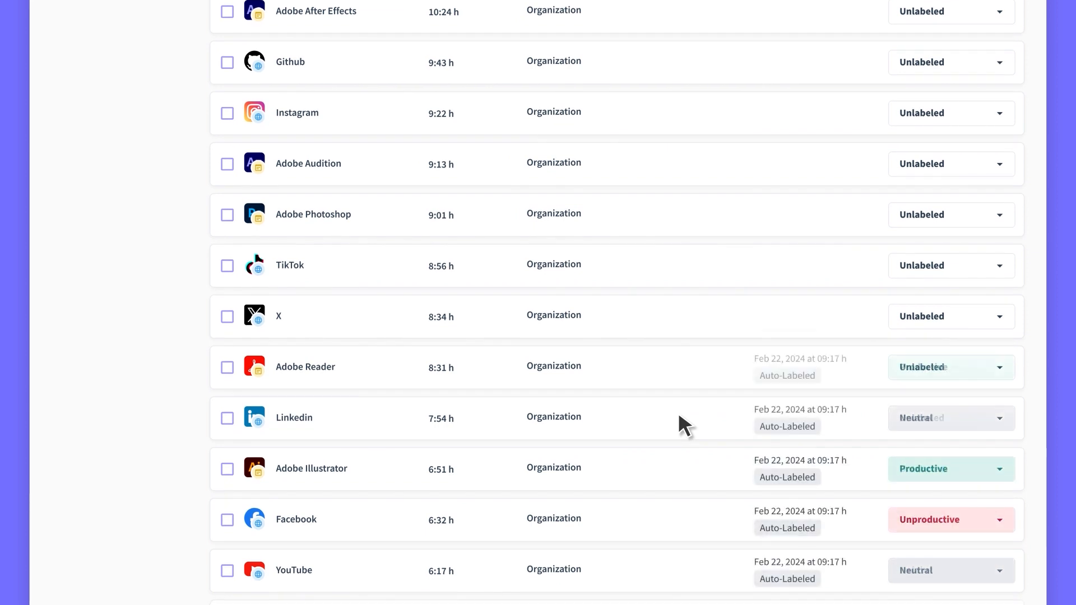
scroll("up", 3)
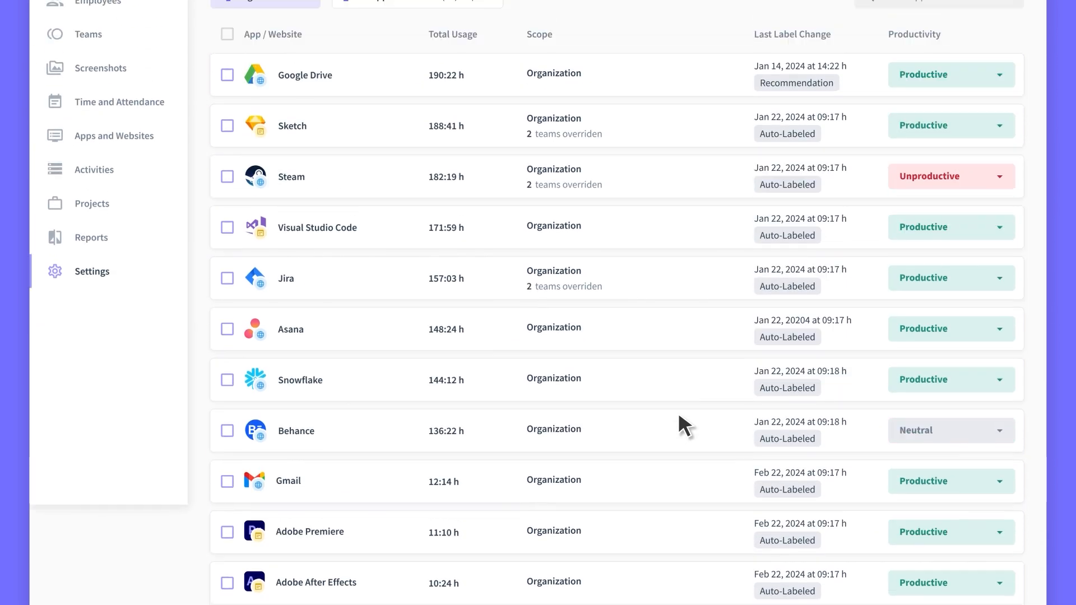
scroll("up", 3)
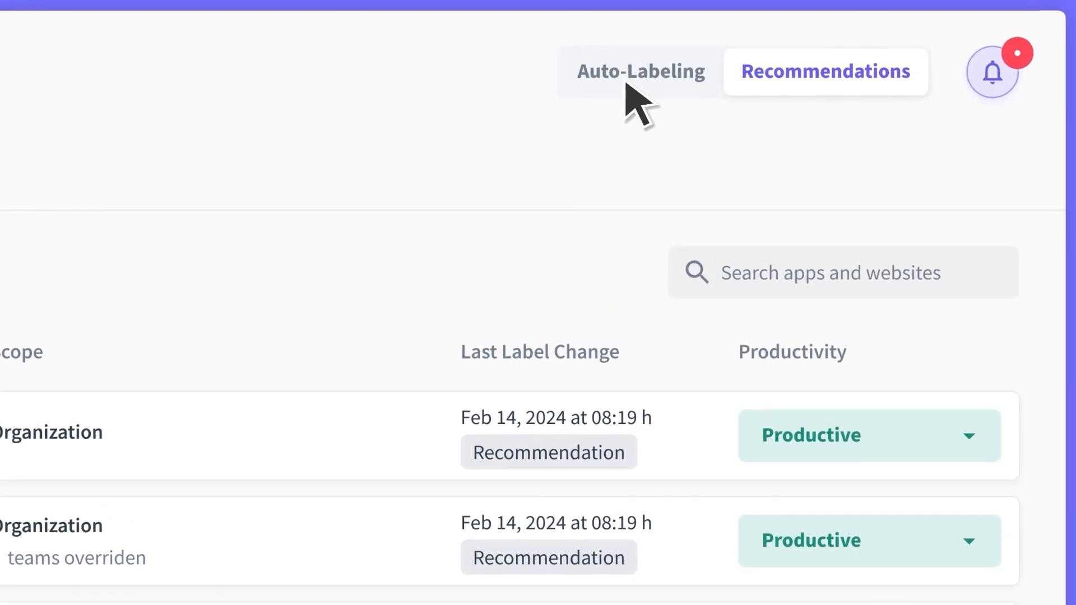
Return to Auto-Labeling, keeping labels on Google Drive, Sketch, Steam and Visual Studio Code
left_click(640, 71)
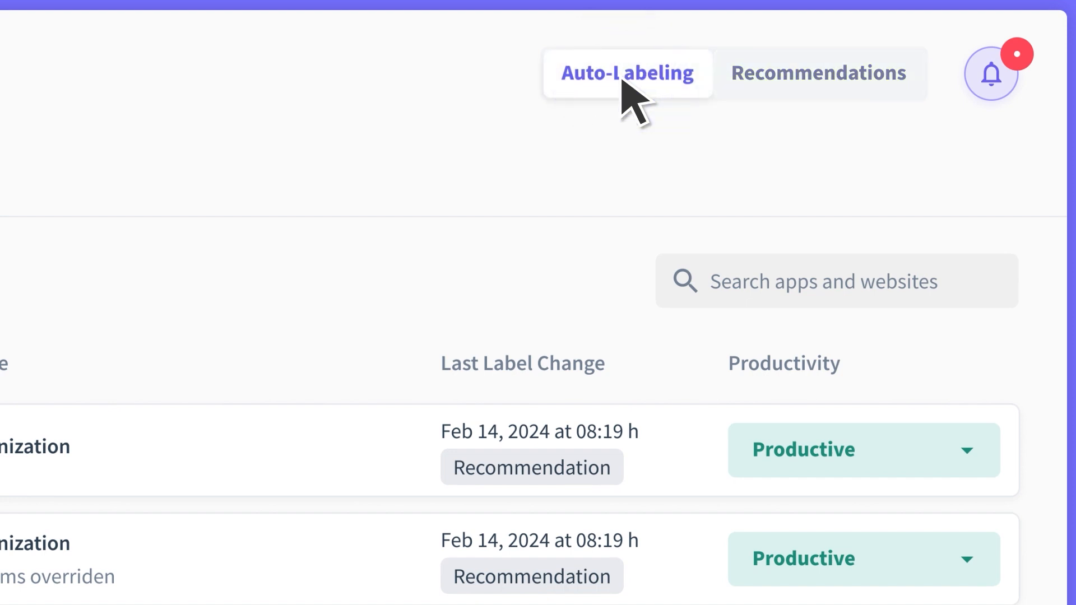
scroll("down", 3)
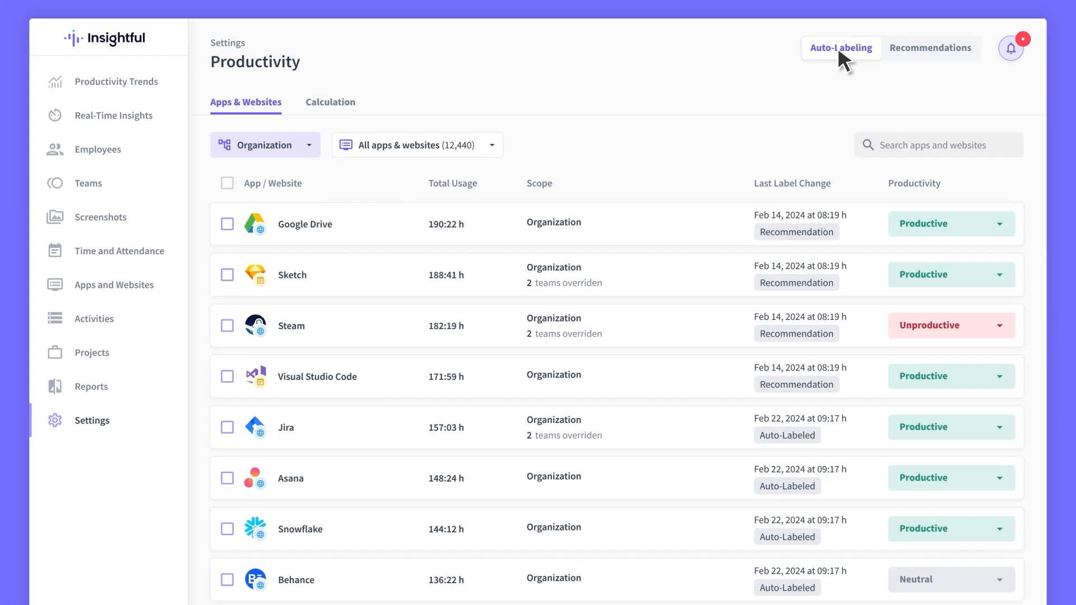
left_click(840, 47)
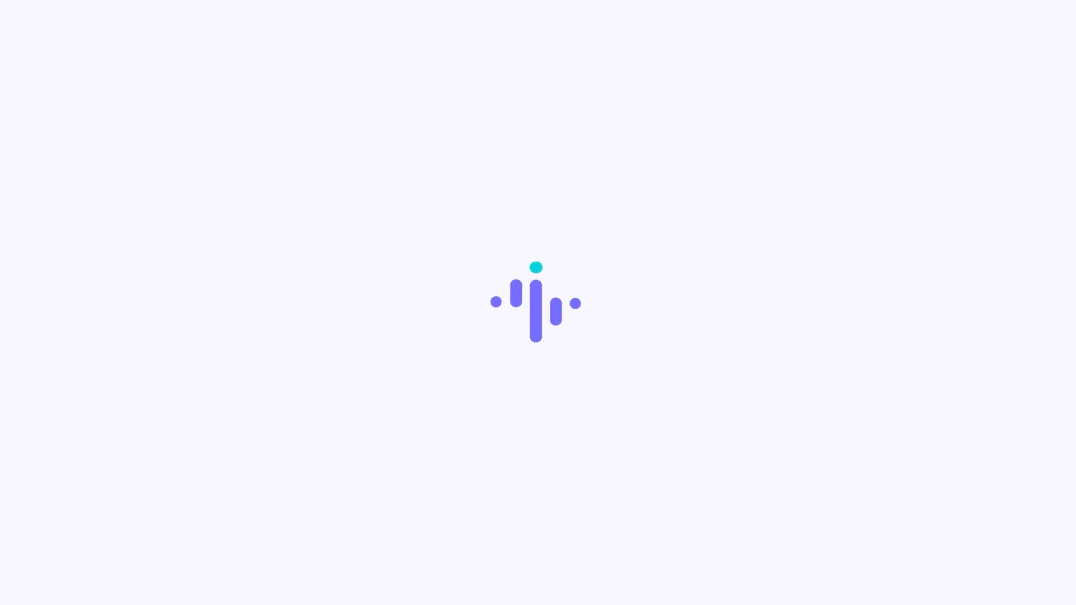